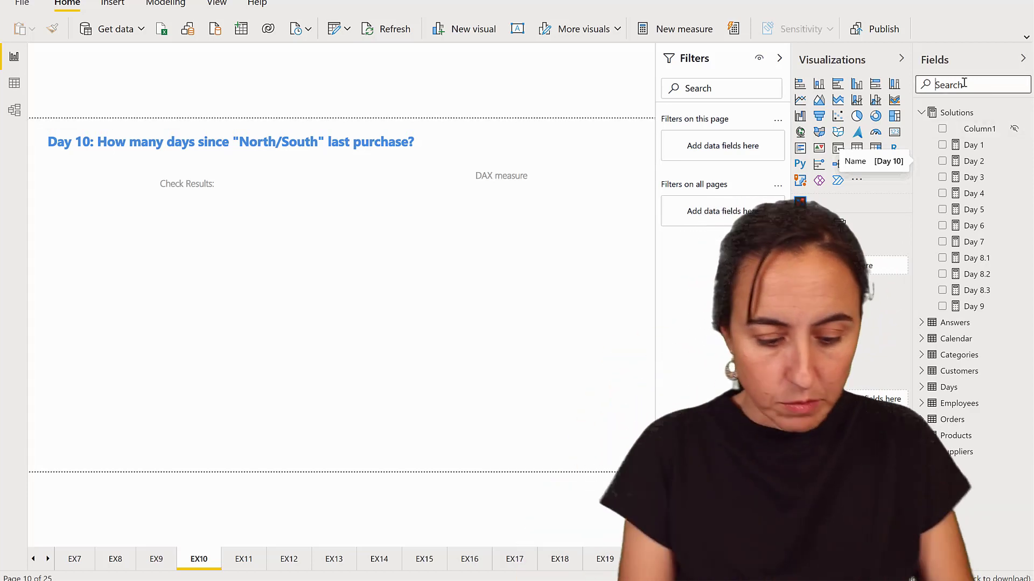
Create a table of Customers CompanyName filtered to show only North/South.
{"action": "type", "text": "custom"}
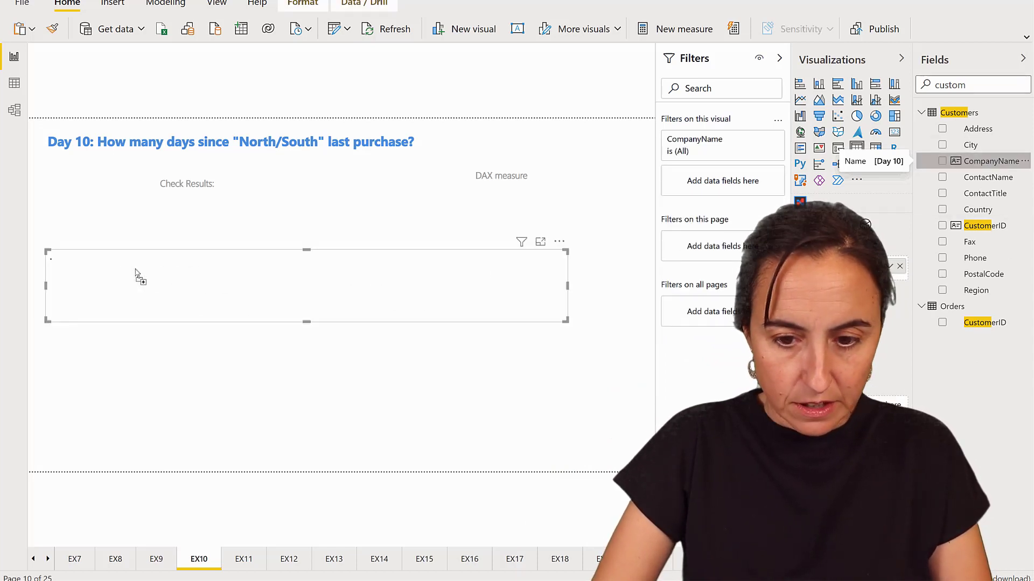
{"action": "left_click", "coordinate": [942, 161]}
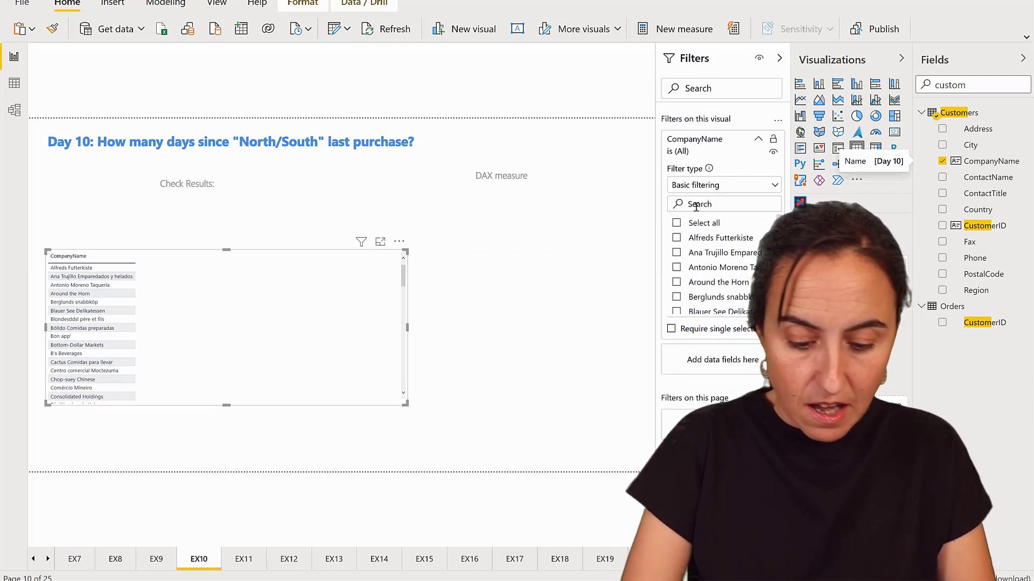
{"action": "type", "text": "north"}
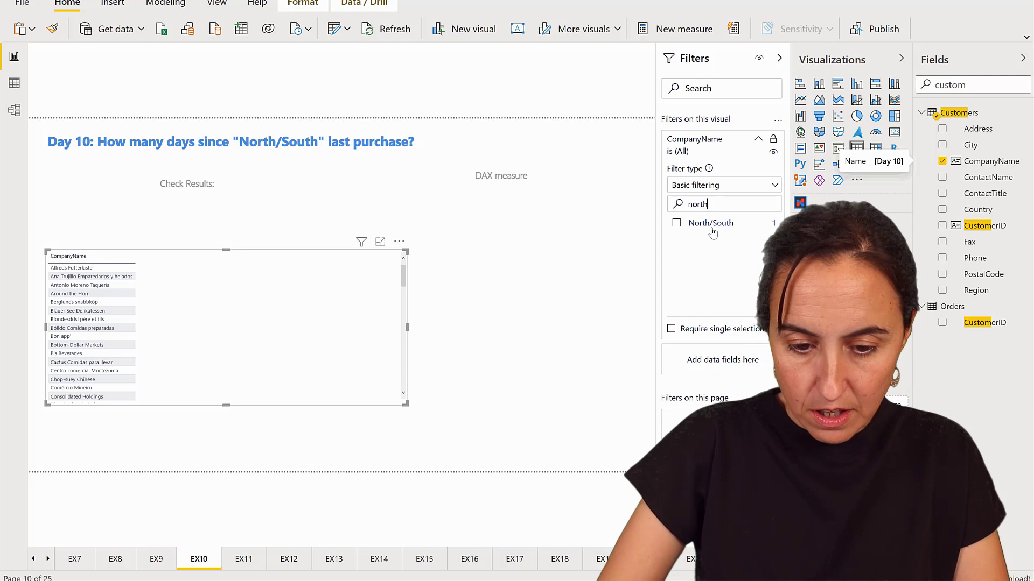
{"action": "left_click", "coordinate": [676, 223]}
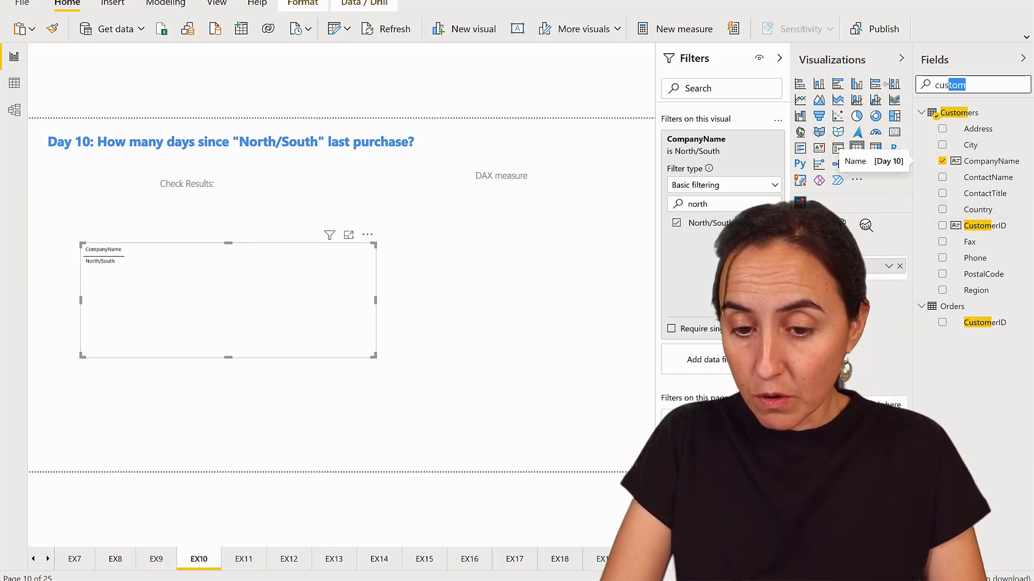
Add Orders OrderDate to the table and sort the rows by OrderDate.
{"action": "type", "text": "order"}
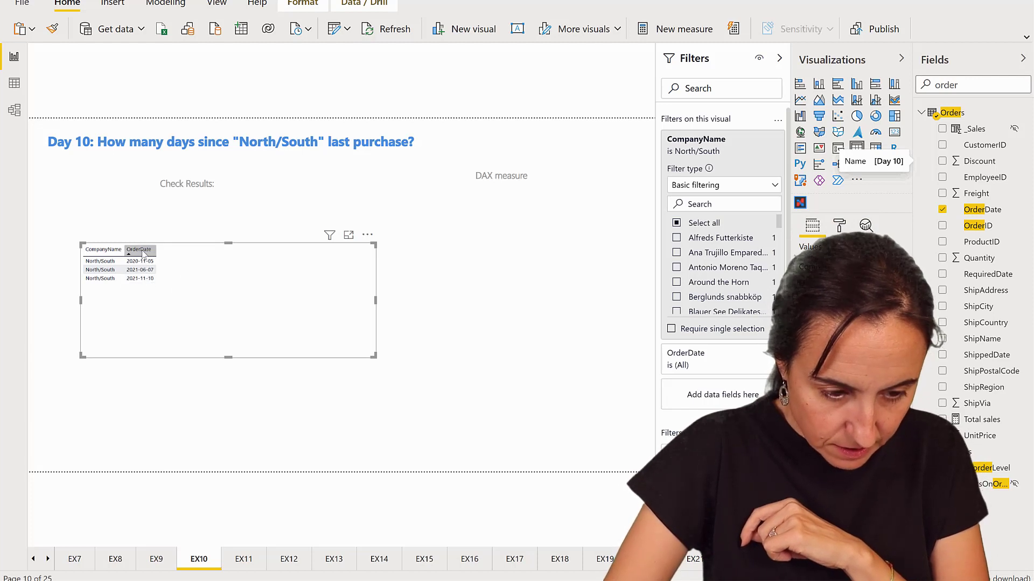
{"action": "left_click", "coordinate": [139, 250]}
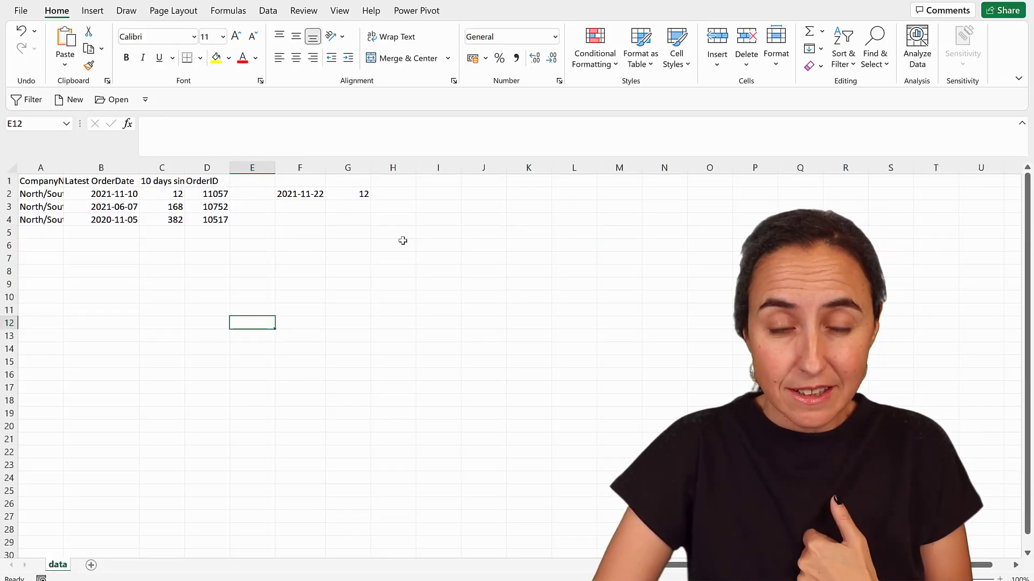
{"action": "left_click", "coordinate": [300, 193]}
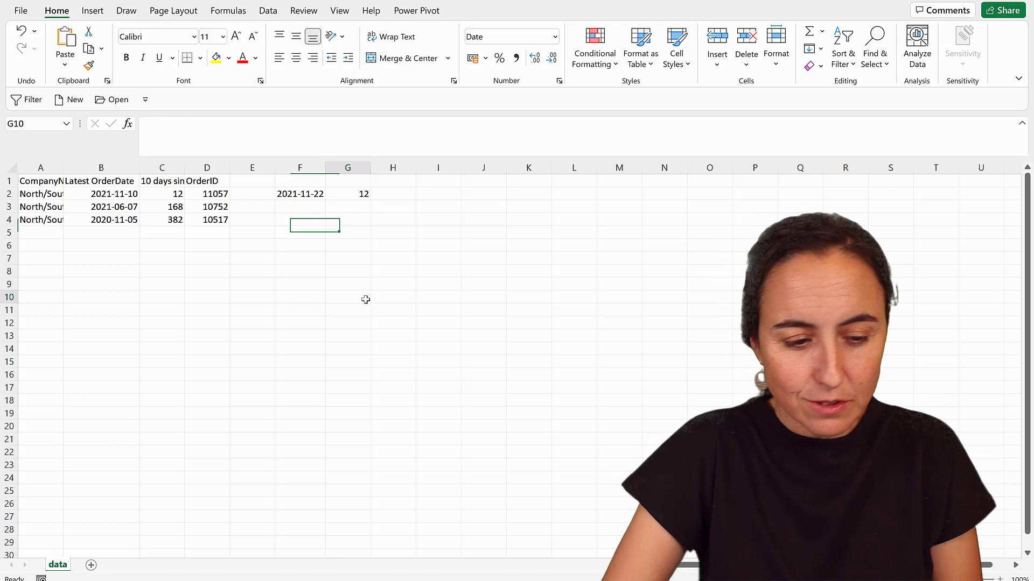
{"action": "left_click", "coordinate": [300, 193]}
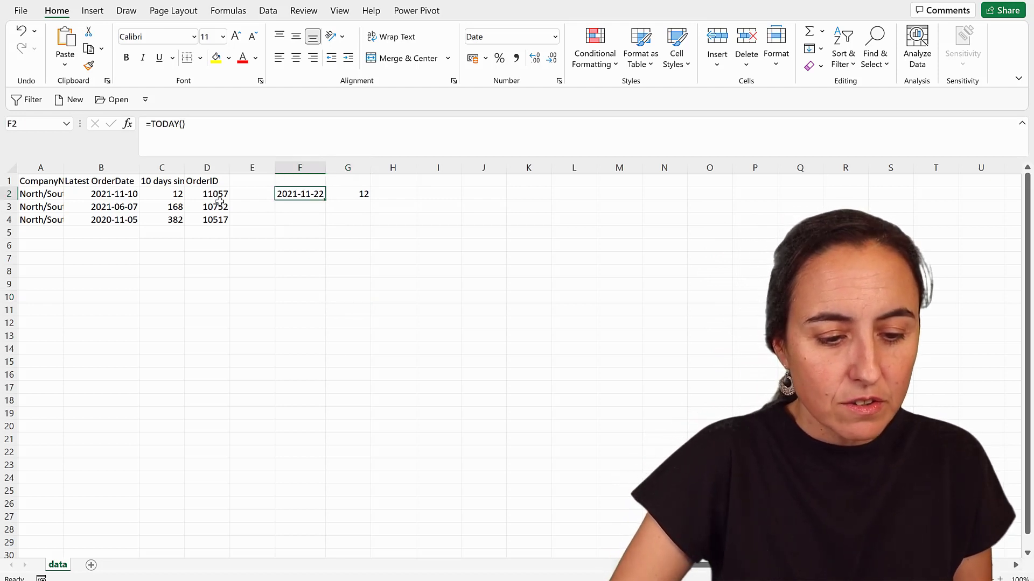
{"action": "left_click", "coordinate": [347, 193]}
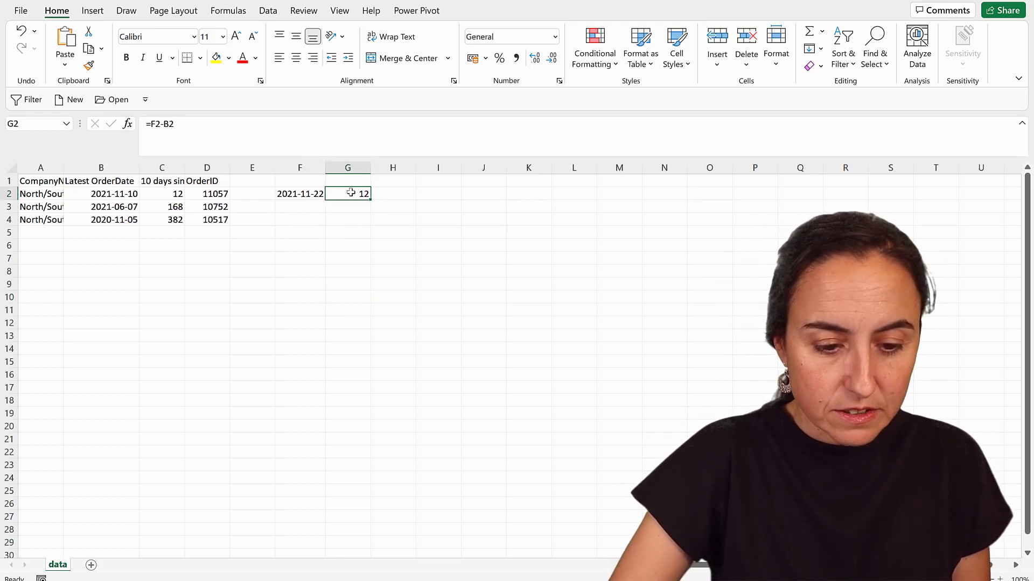
{"action": "mouse_move", "coordinate": [379, 232]}
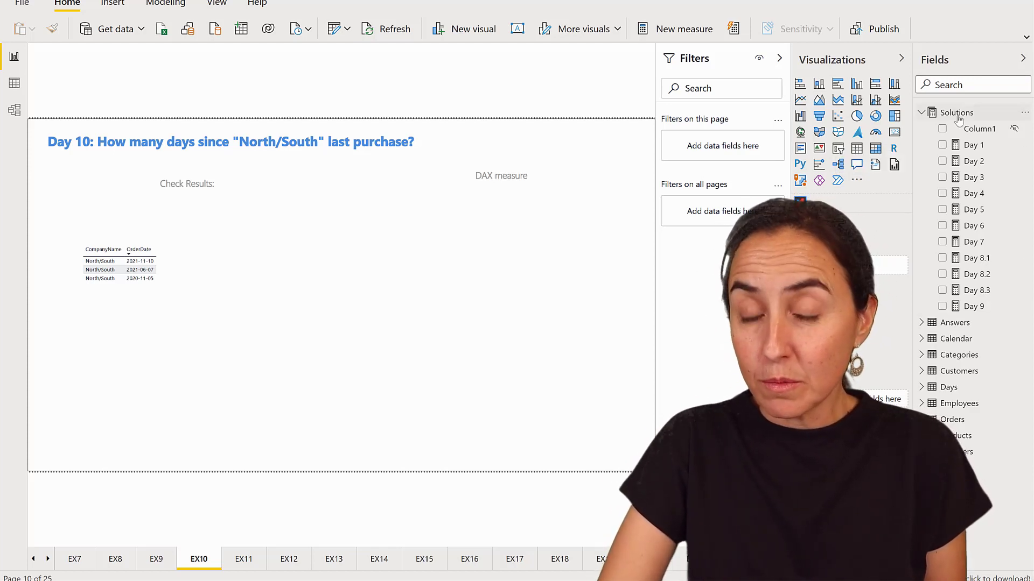
Create a new measure in the Solutions table, to be named Day 10.
{"action": "right_click", "coordinate": [956, 112]}
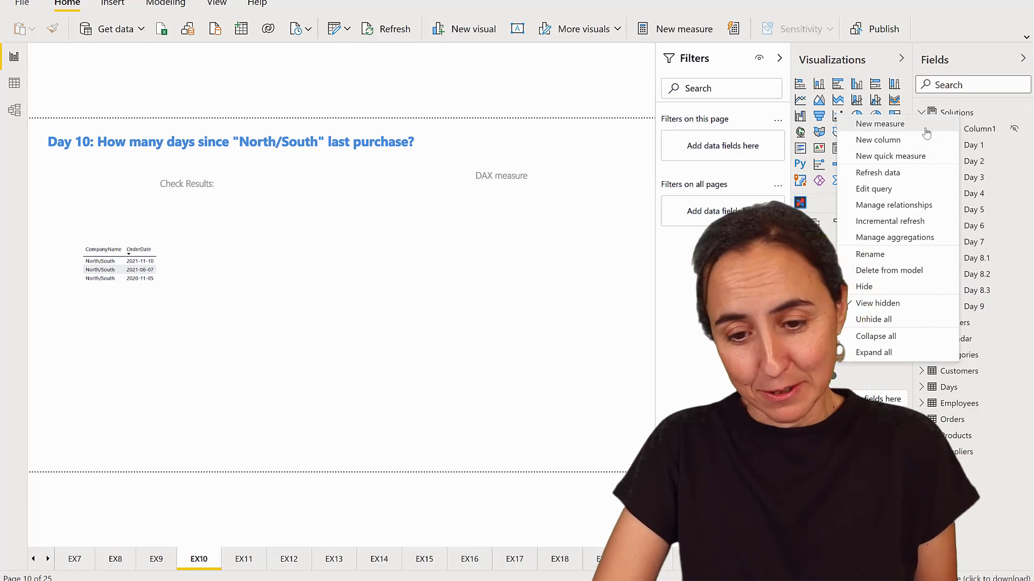
{"action": "left_click", "coordinate": [879, 123]}
{"action": "type", "text": "Day 10"}
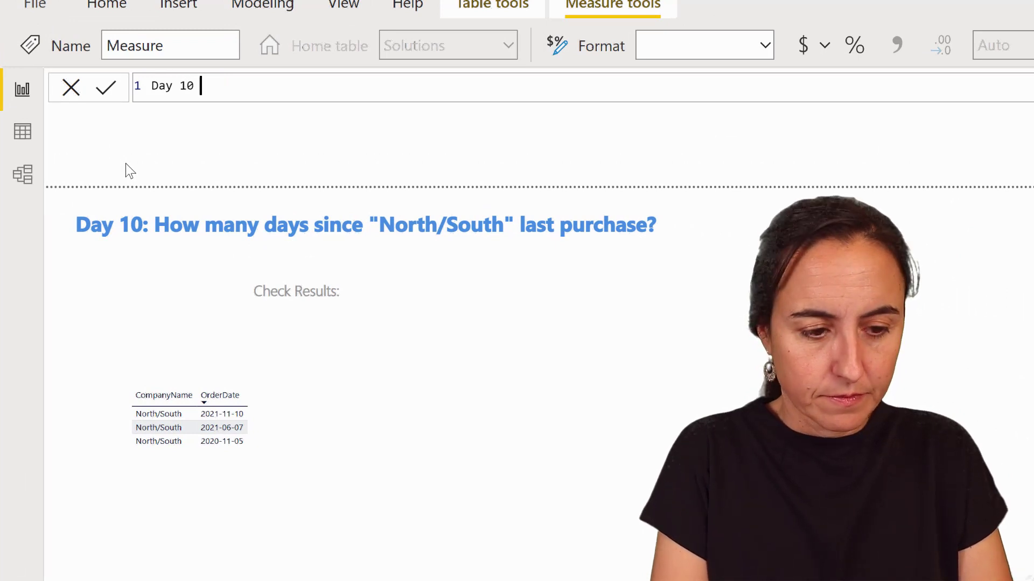
Begin the formula with VAR lastpurchase = CALCULATE(LASTDATE(Orders[OrderDate]).
{"action": "type", "text": "="}
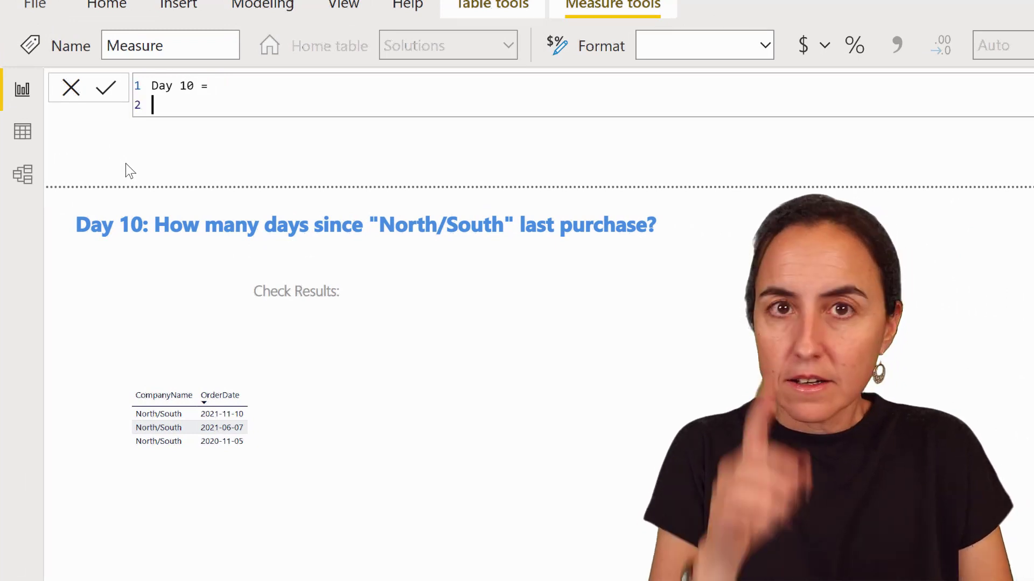
{"action": "type", "text": "VAR"}
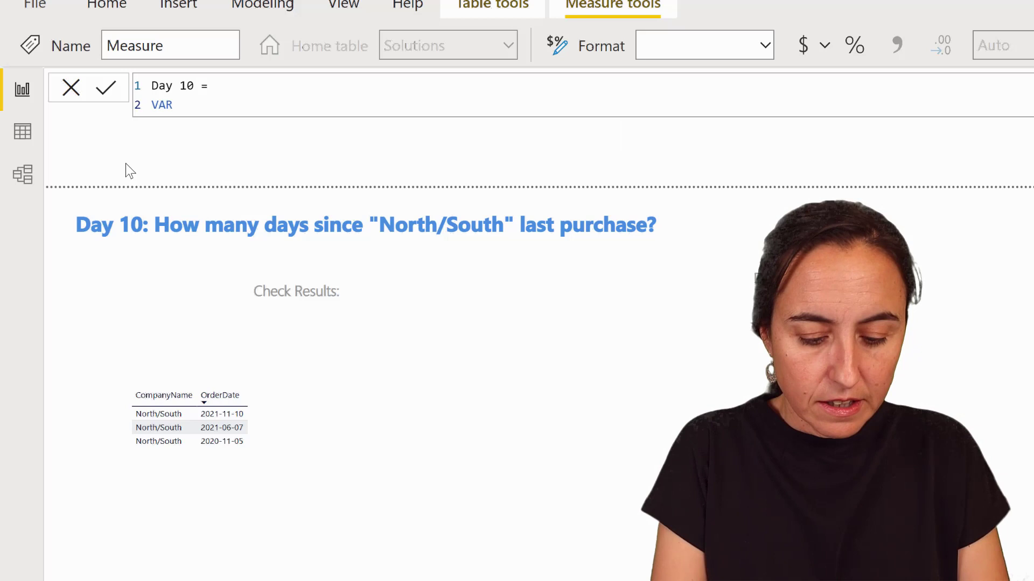
{"action": "type", "text": "lastpur"}
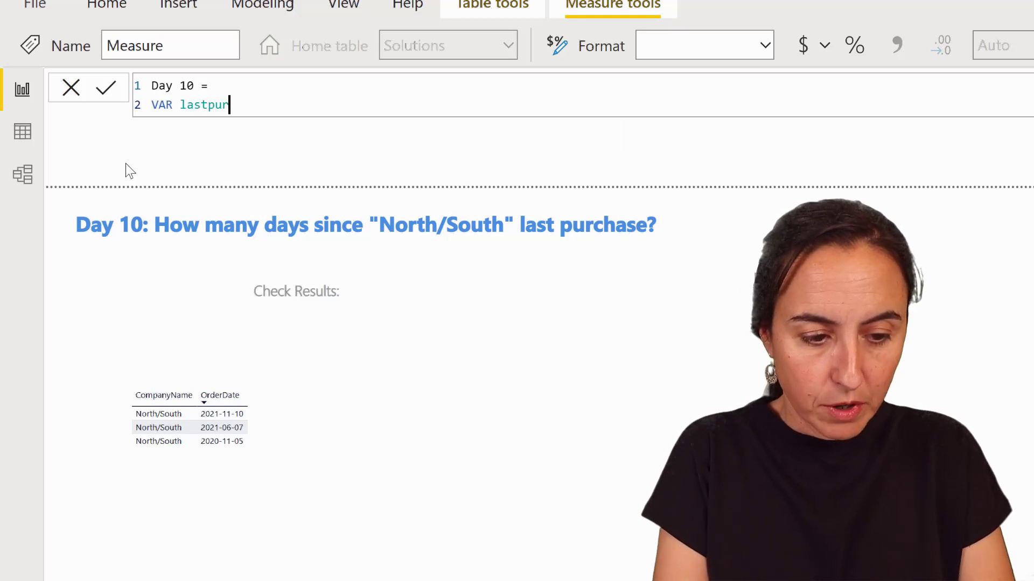
{"action": "type", "text": "chae"}
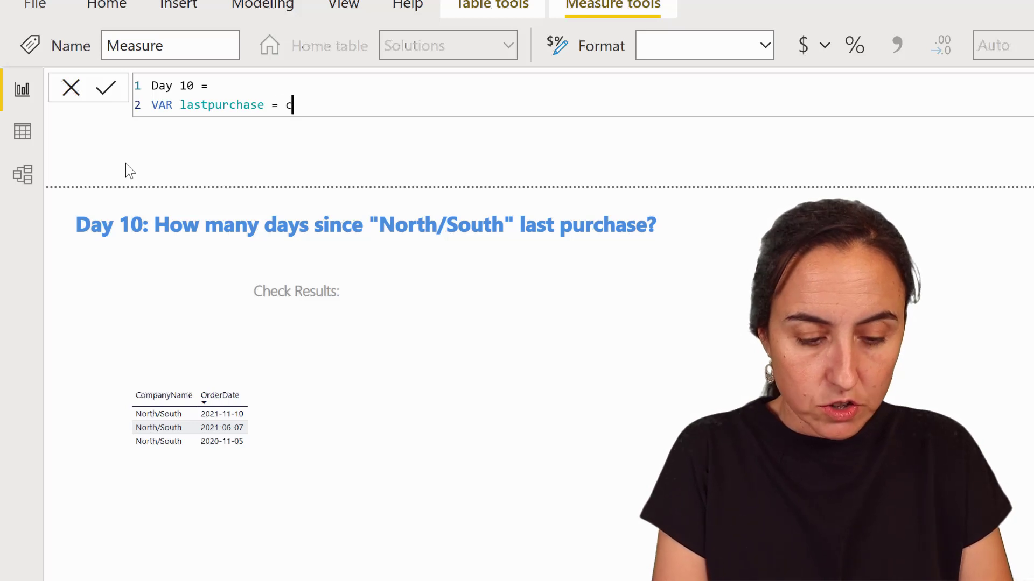
{"action": "type", "text": "CALCULATE("}
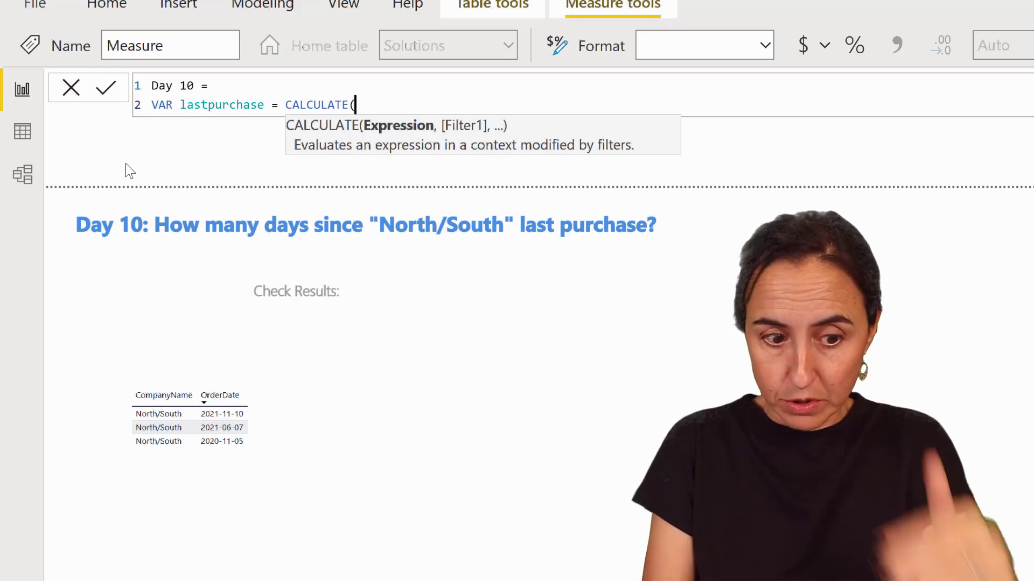
{"action": "type", "text": "LASTDATE("}
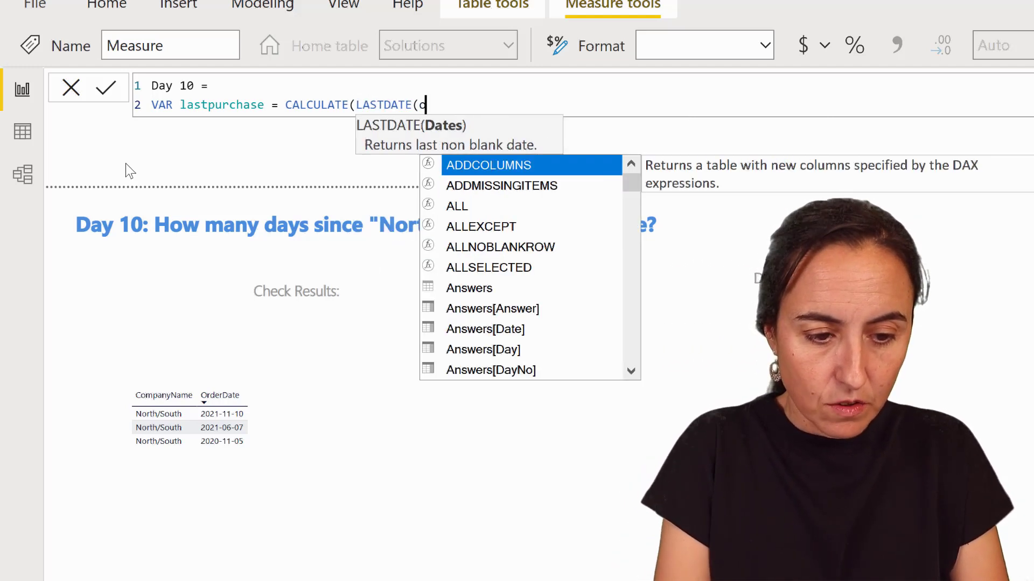
{"action": "type", "text": "orders[OrderDate]),"}
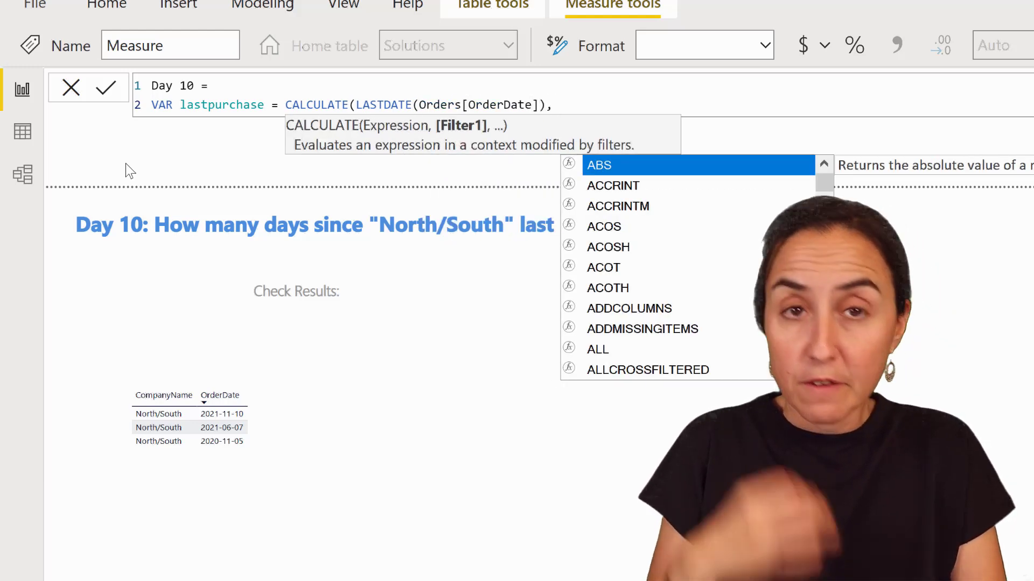
Add the Customers[CompanyName]="North/South" filter, close CALCULATE, and start a return line.
{"action": "type", "text": "customer"}
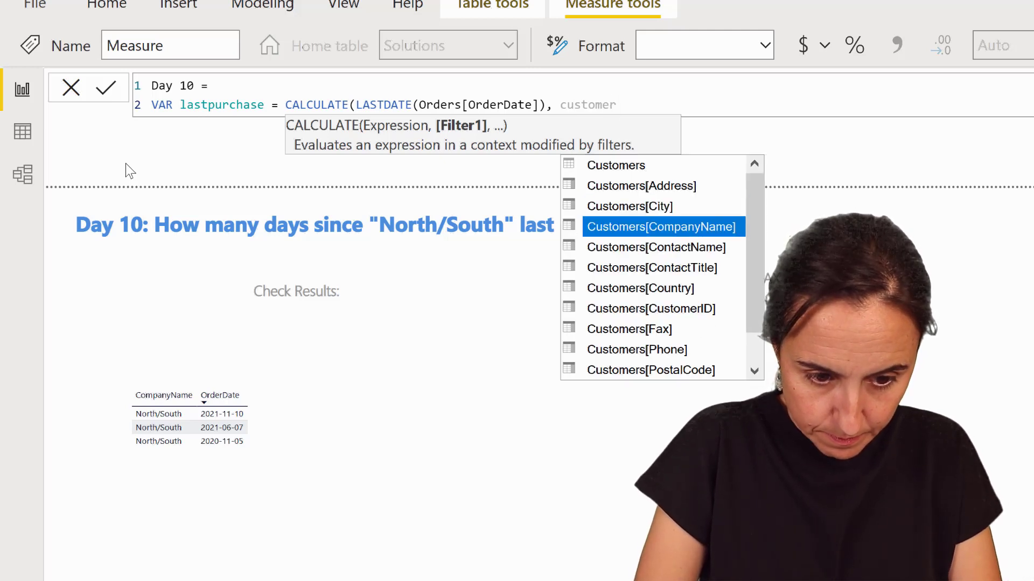
{"action": "left_click", "coordinate": [663, 226]}
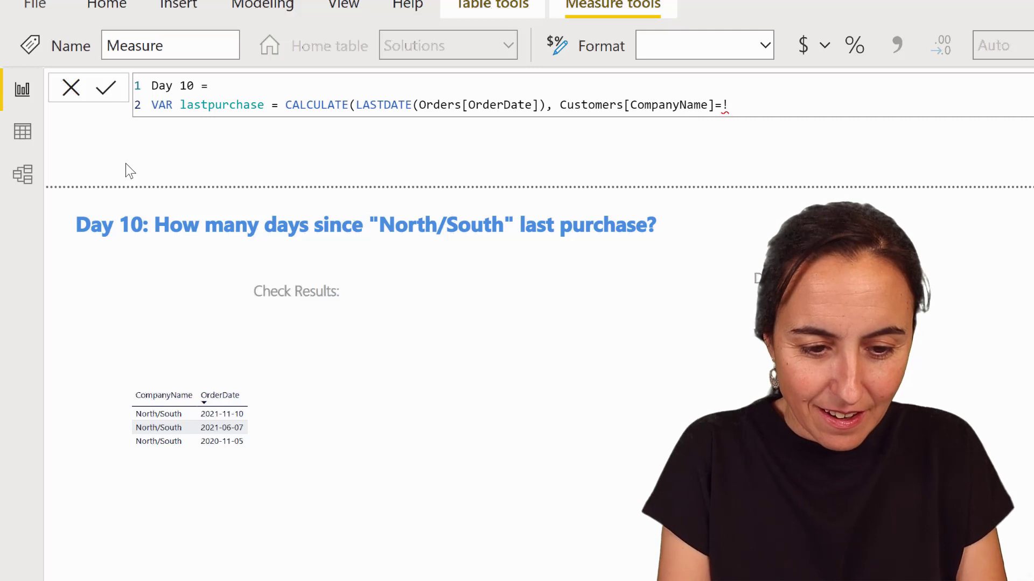
{"action": "type", "text": "\"North/Sour"}
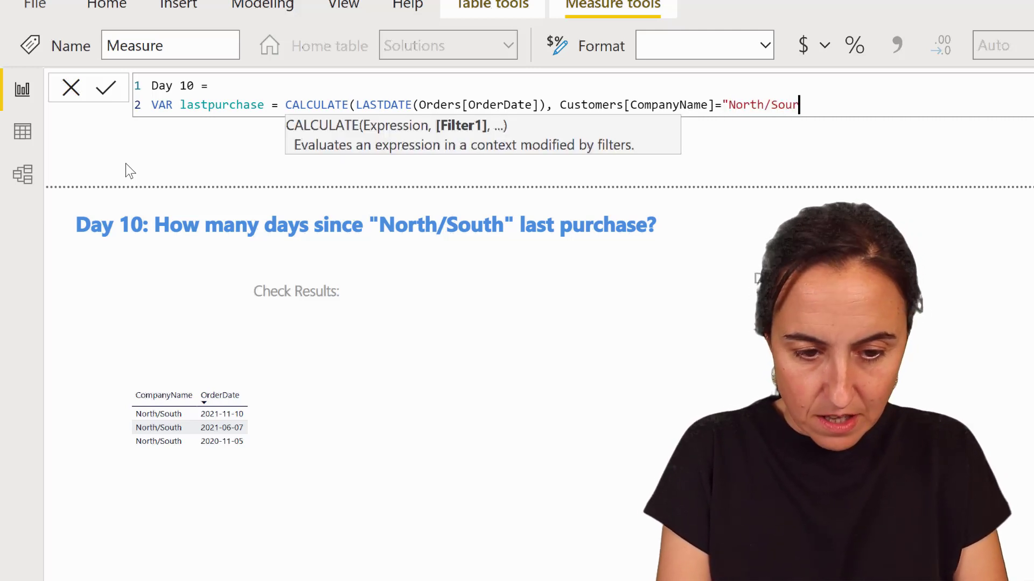
{"action": "type", "text": "th"}
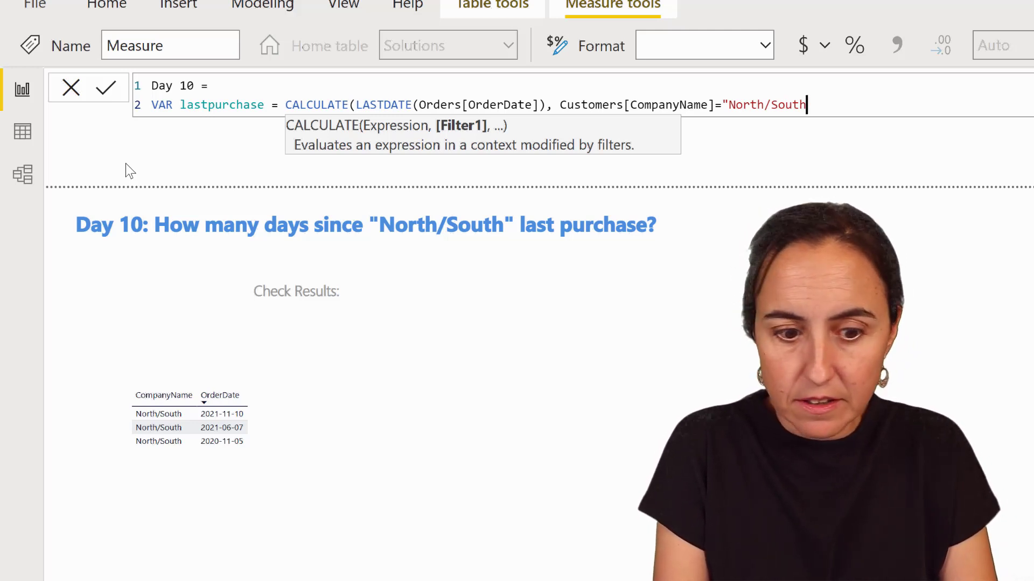
{"action": "type", "text": "\""}
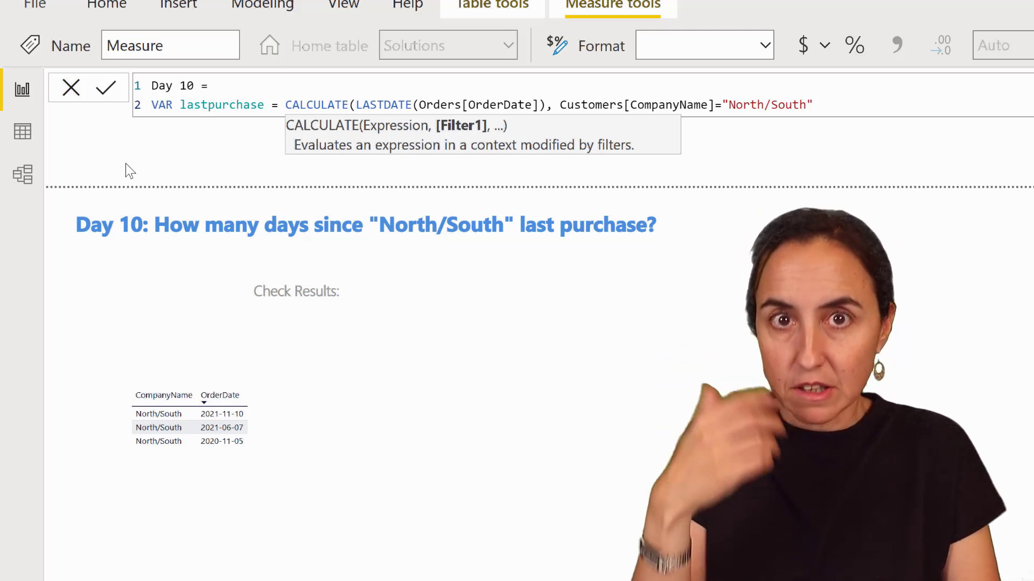
{"action": "type", "text": ")"}
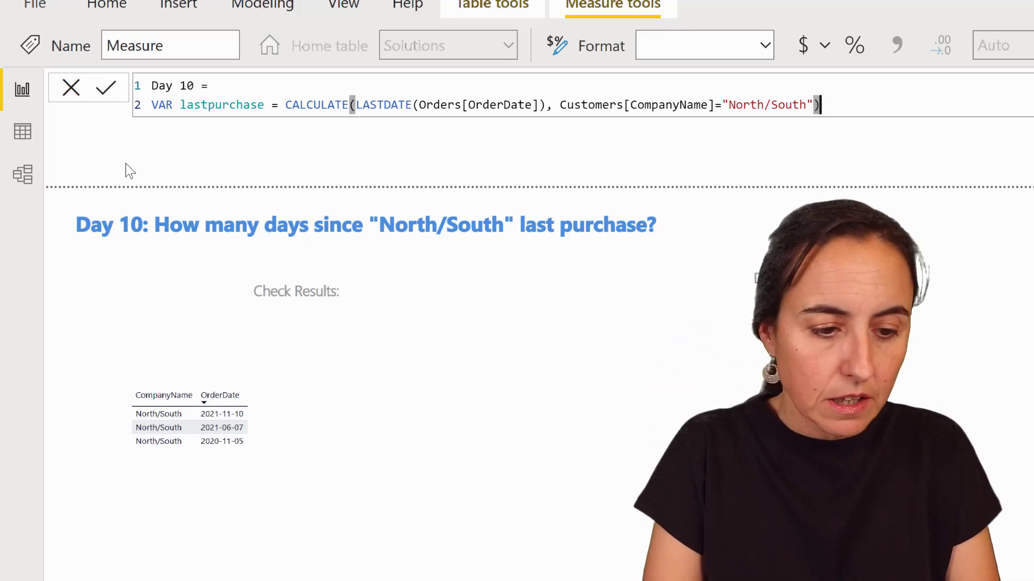
{"action": "type", "text": "retut"}
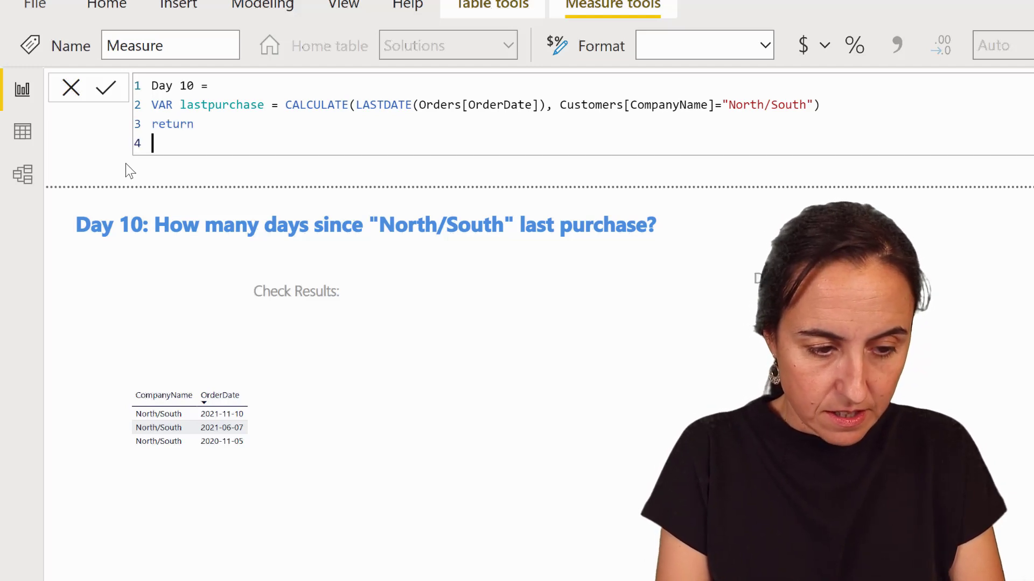
{"action": "type", "text": "las"}
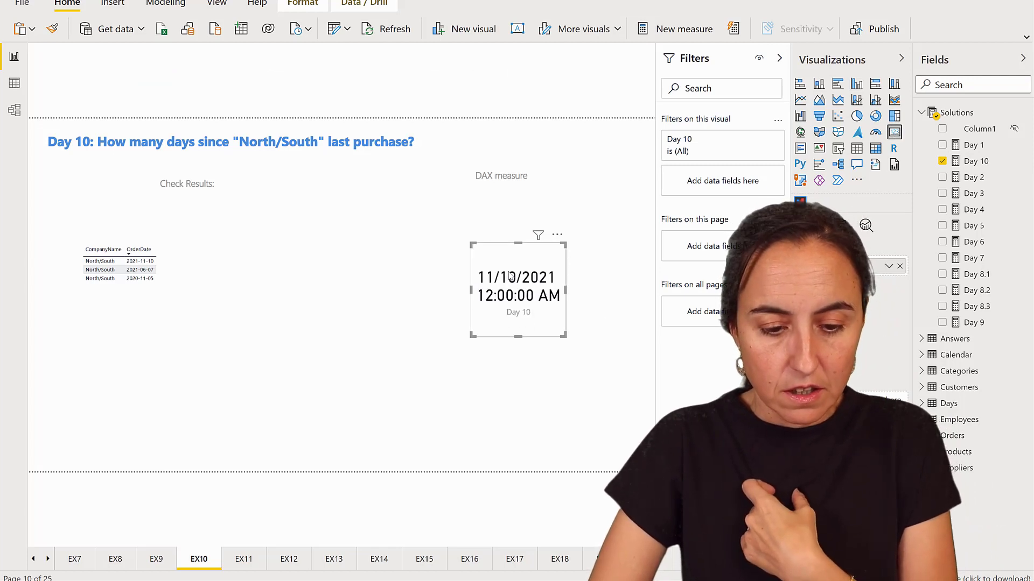
Reopen the Day 10 measure's formula from the Fields pane.
{"action": "left_click", "coordinate": [139, 264]}
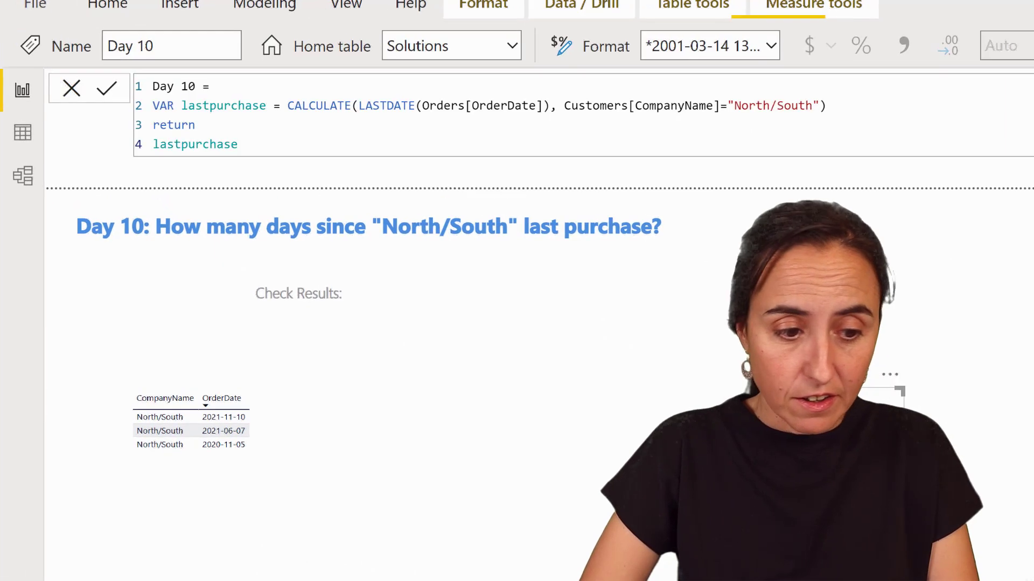
Change the return to DATEDIFF(lastpurchase, TODAY(), DAY) and commit the measure.
{"action": "double_click", "coordinate": [194, 144]}
{"action": "type", "text": "d"}
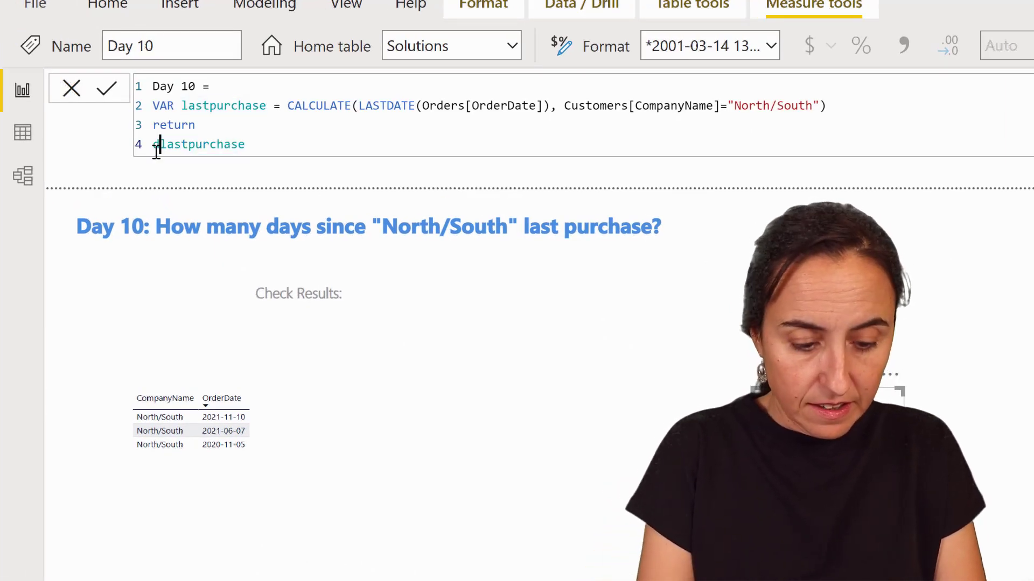
{"action": "type", "text": "DATEDIFF("}
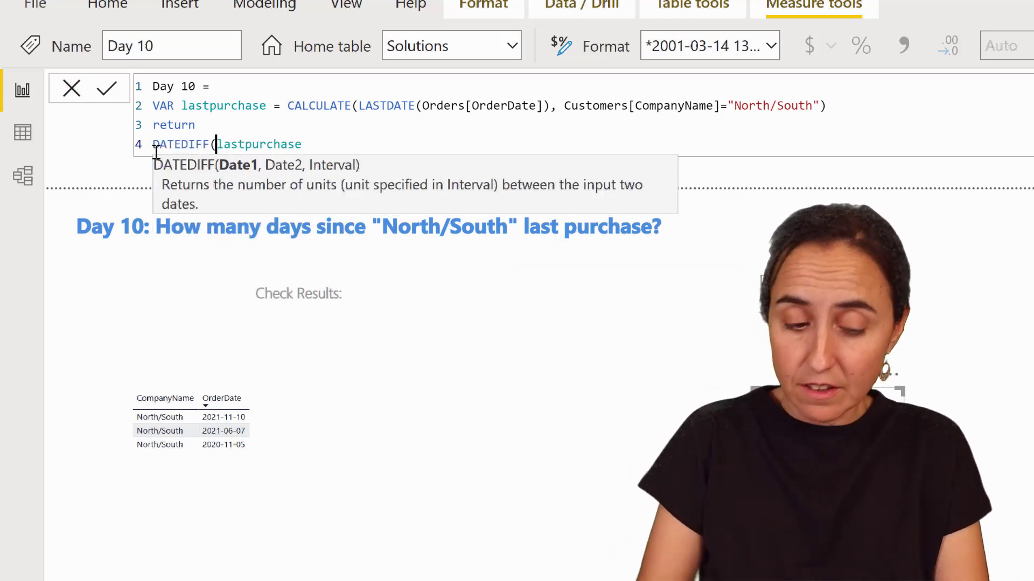
{"action": "type", "text": ","}
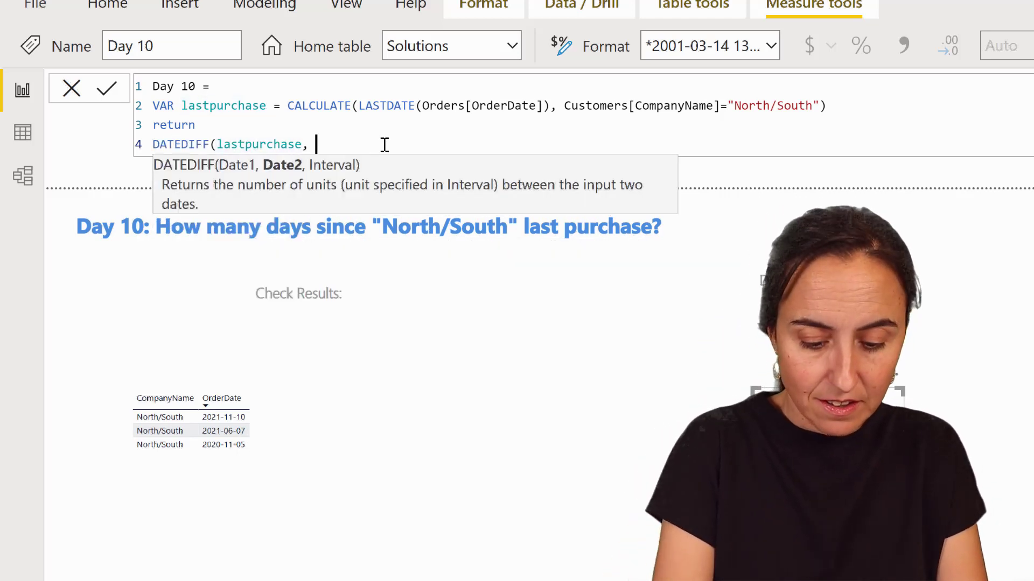
{"action": "type", "text": "TODAY(), DAY"}
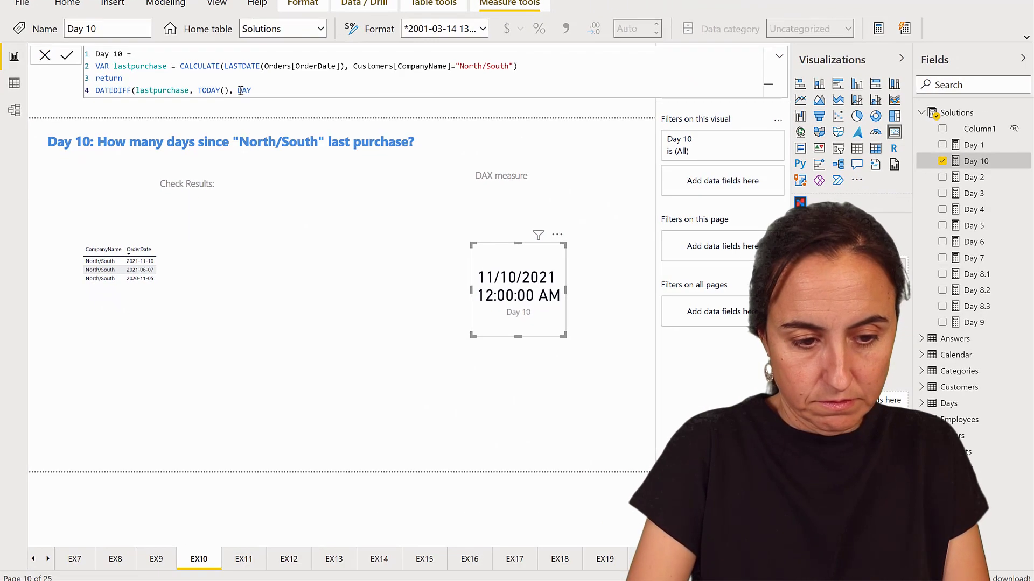
{"action": "left_click", "coordinate": [443, 28]}
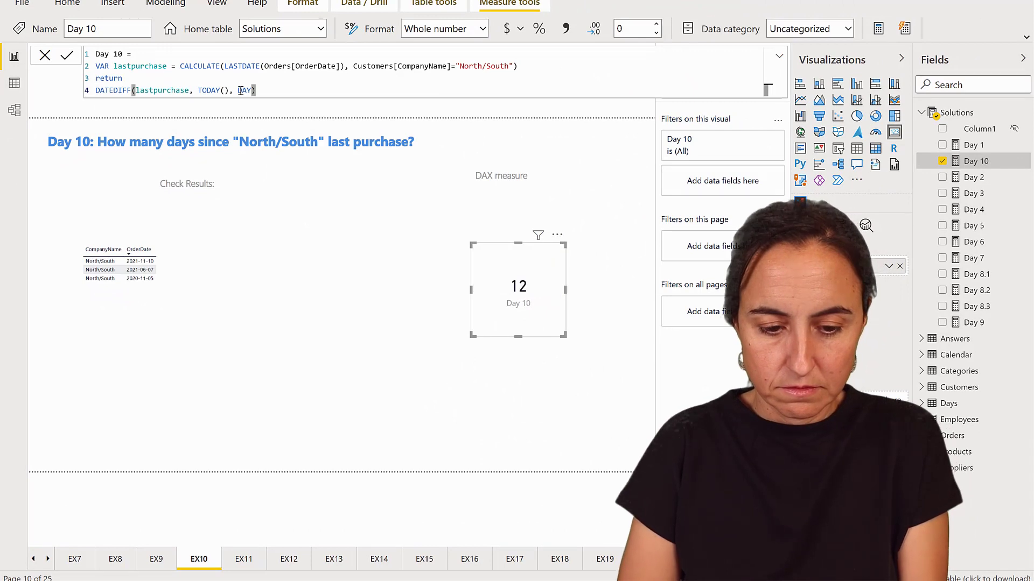